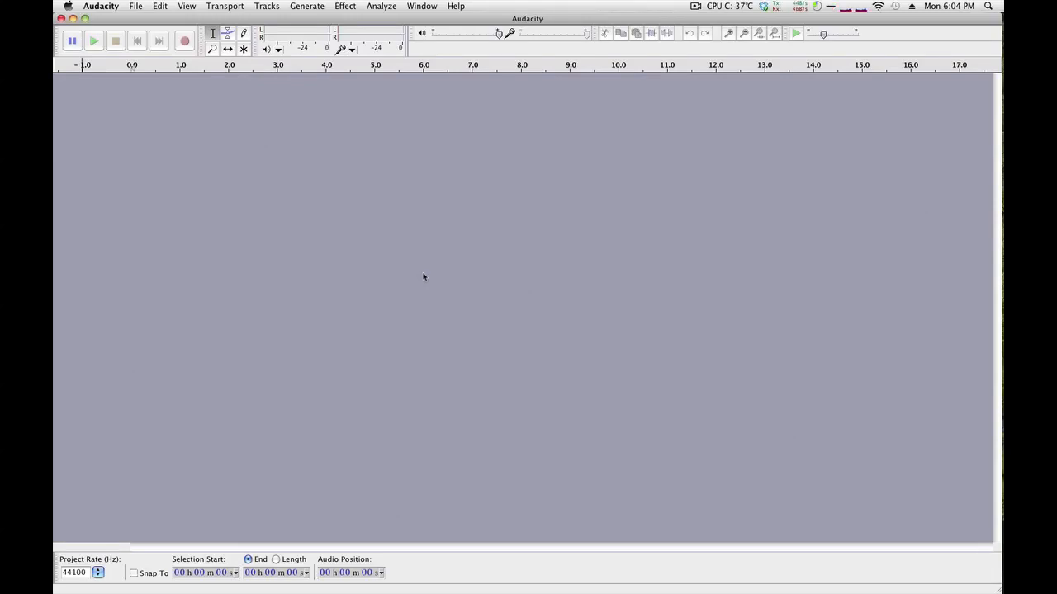
mouse_move(407, 238)
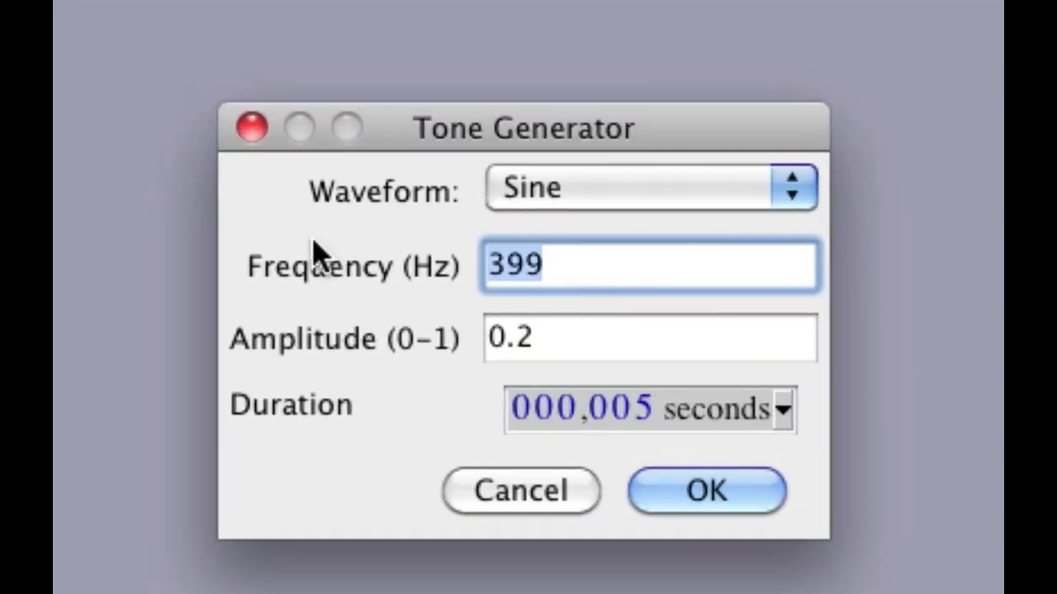
- Generate a 5-second 100 Hz sine tone at amplitude 0.1 into a new track
type("100")
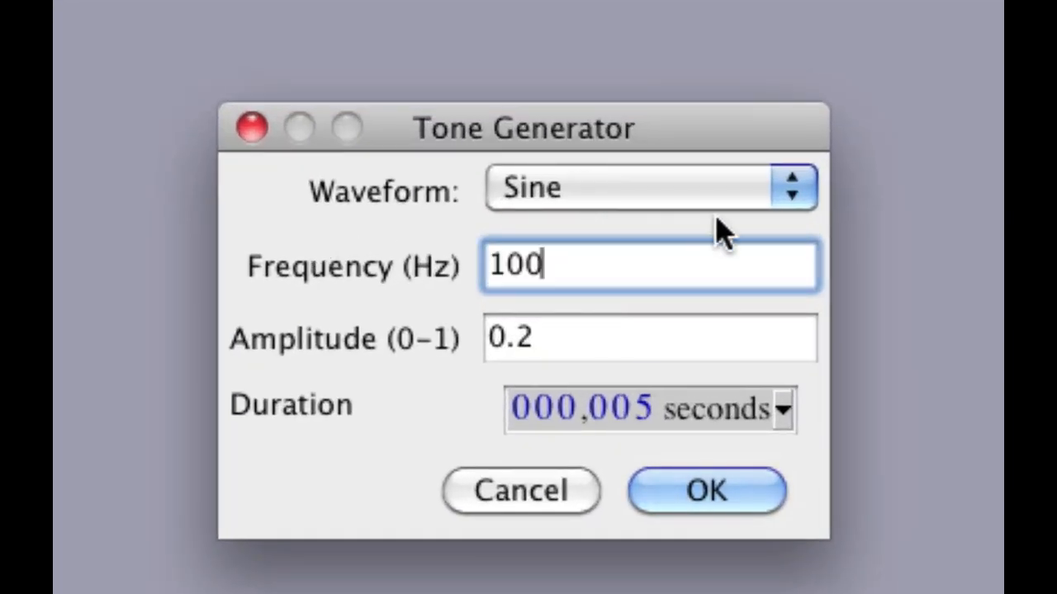
left_click(512, 337)
type("0.1")
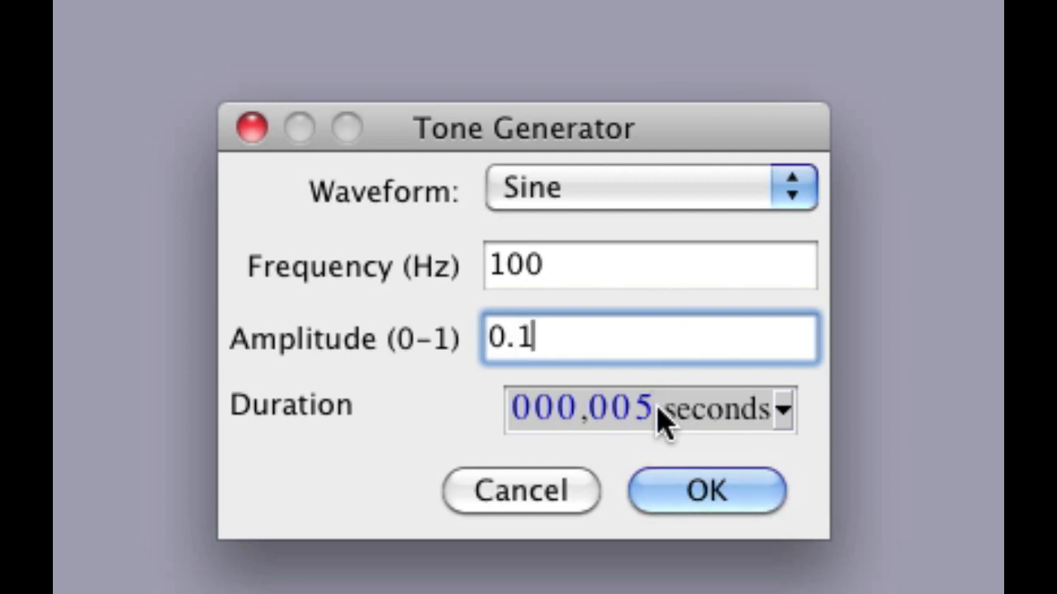
mouse_move(652, 426)
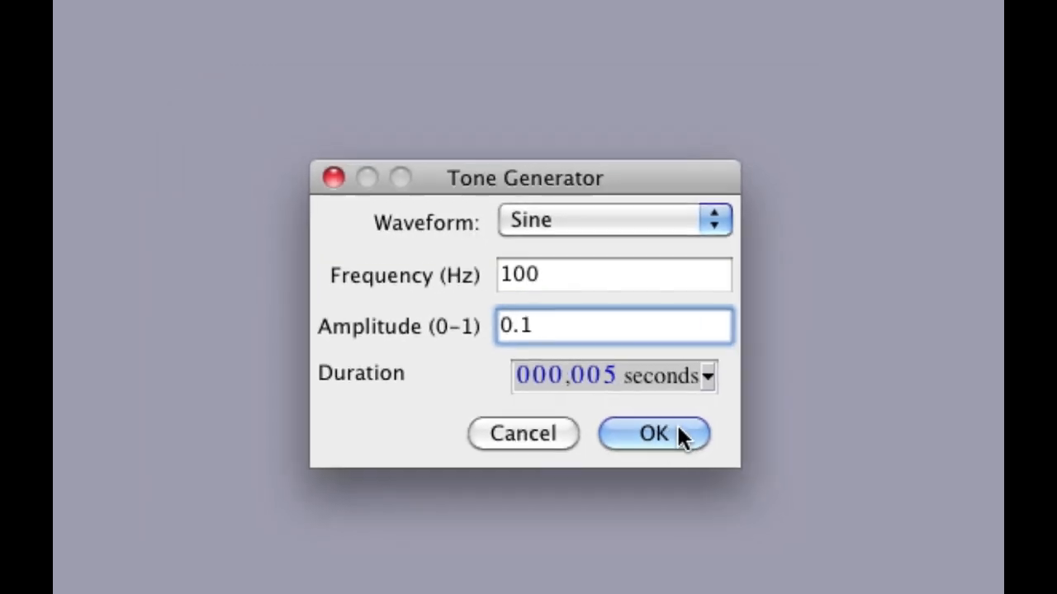
left_click(653, 432)
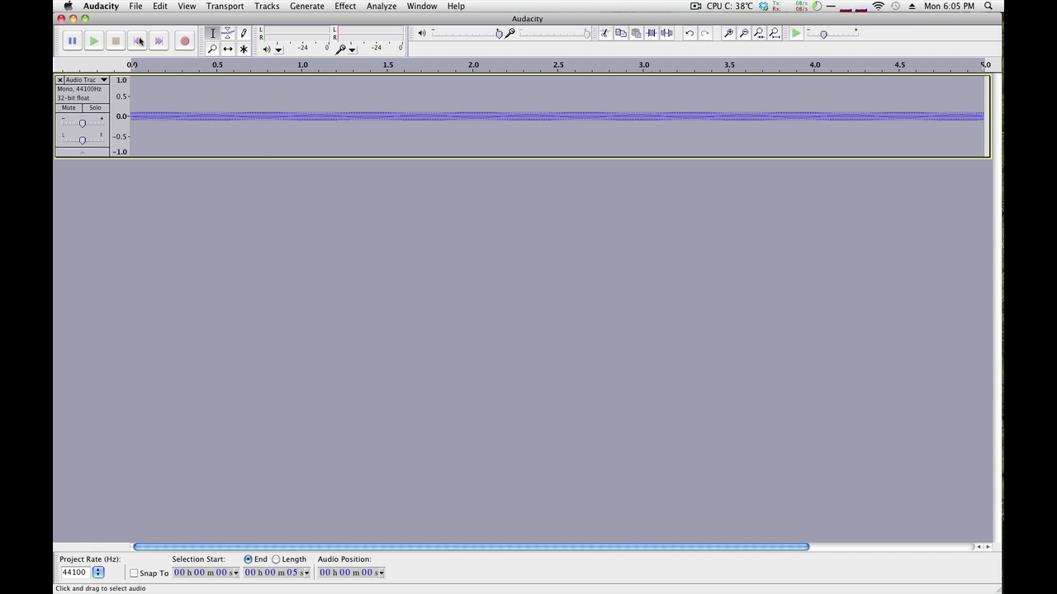
left_click(92, 40)
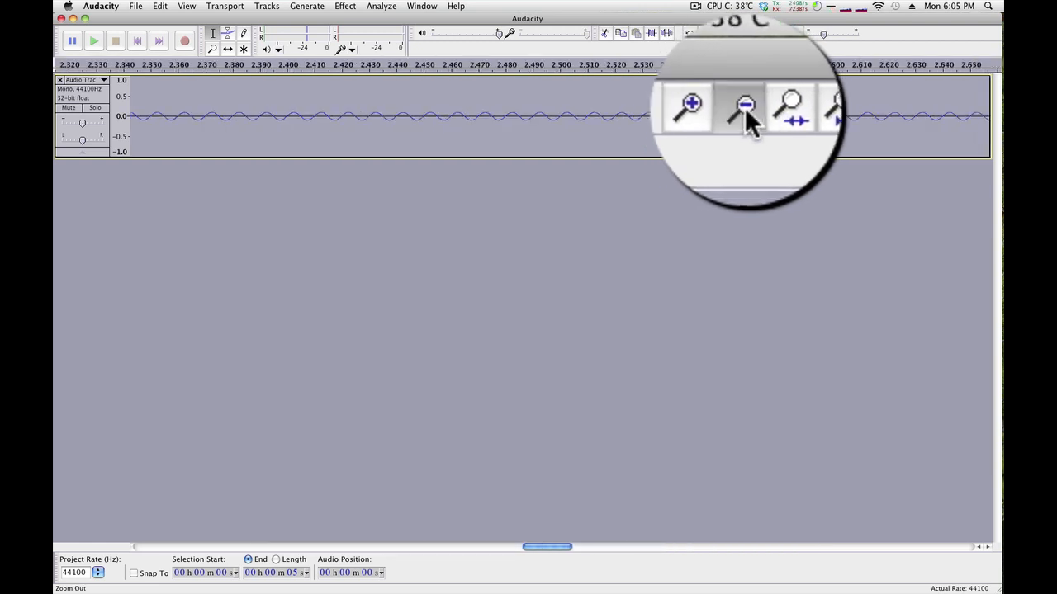
left_click(743, 105)
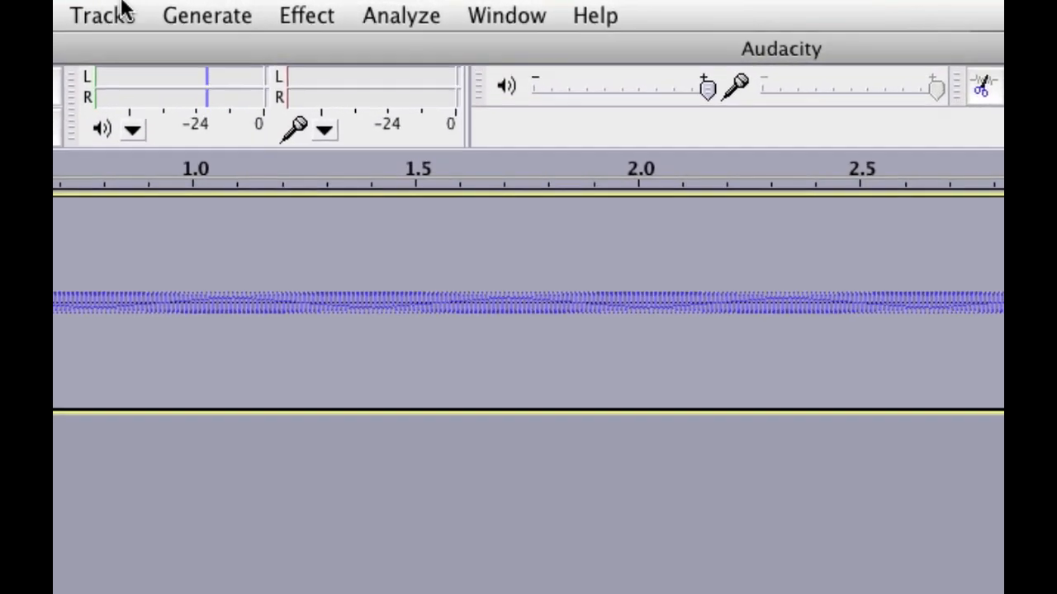
- Add a second mono audio track and generate a 1000 Hz sine at amplitude 0.1 into it
left_click(99, 15)
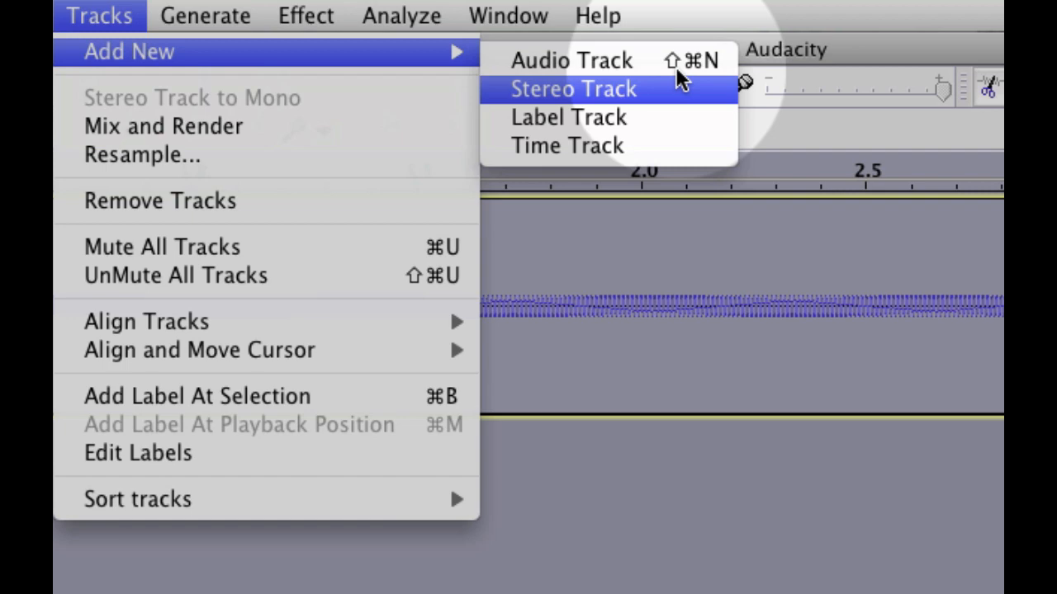
mouse_move(571, 59)
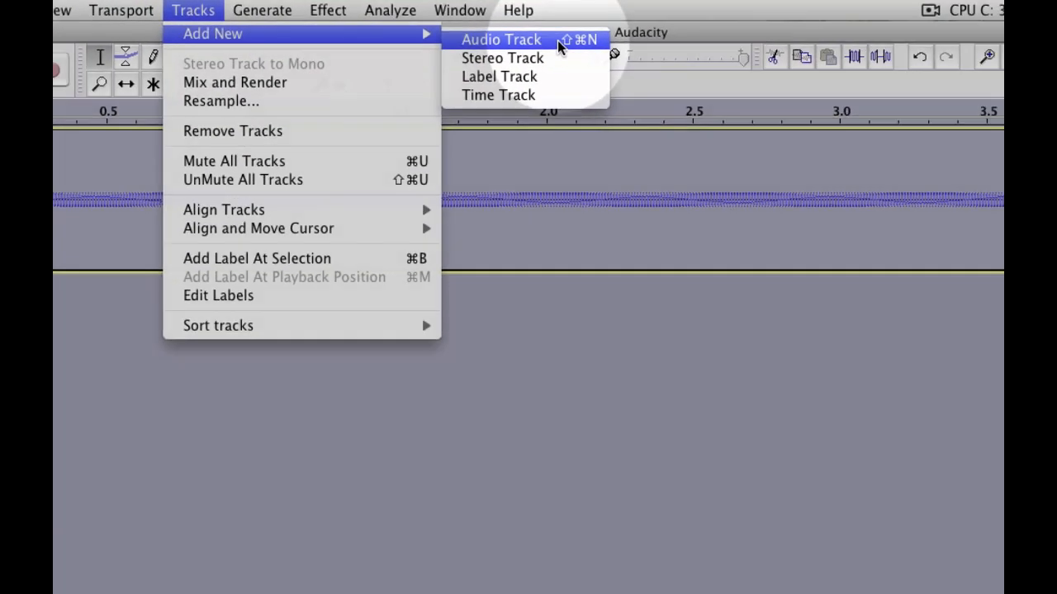
left_click(500, 39)
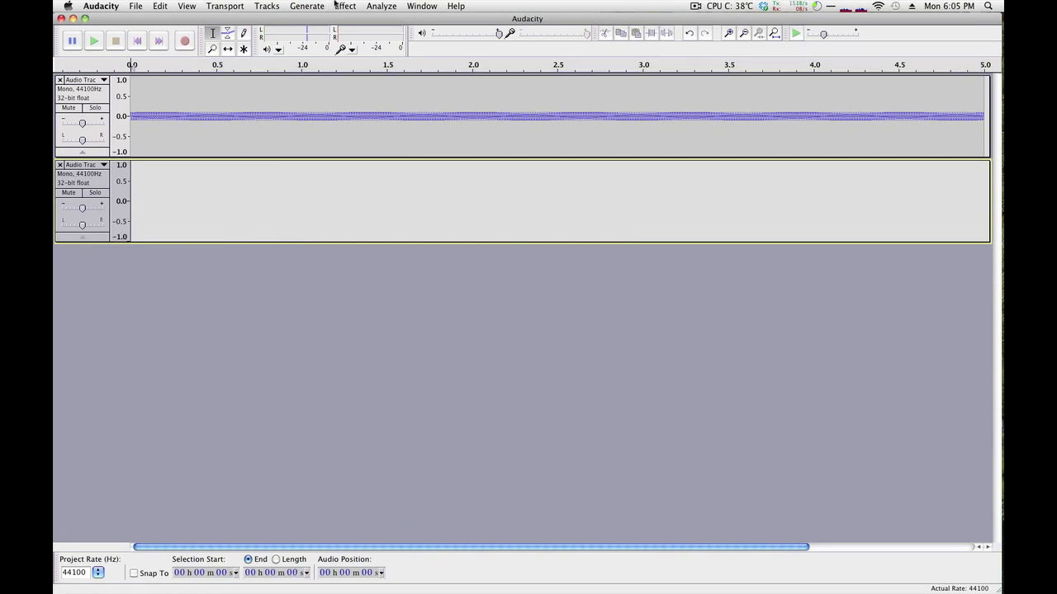
left_click(308, 6)
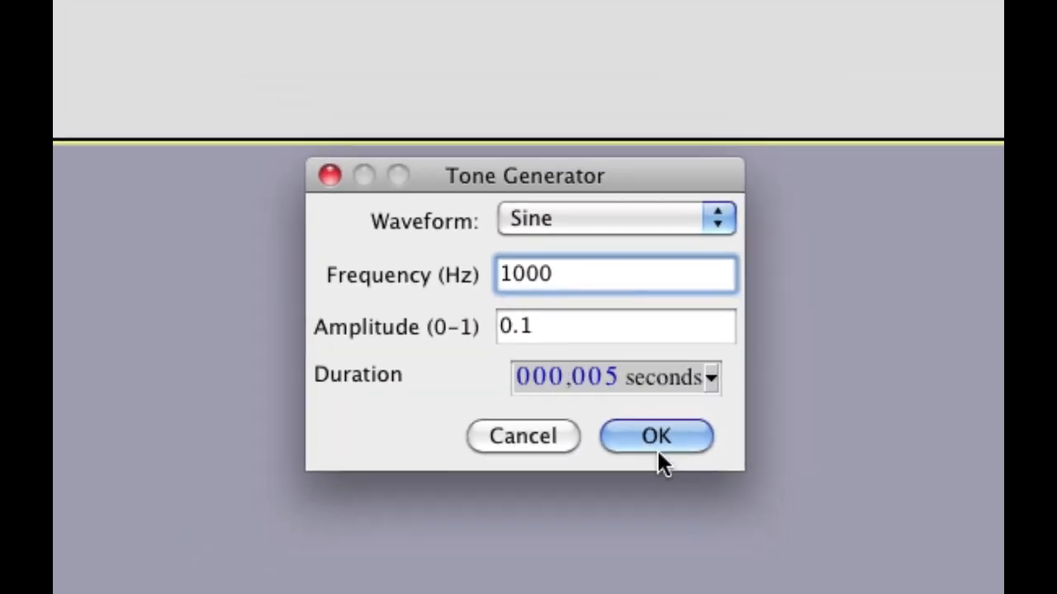
left_click(656, 436)
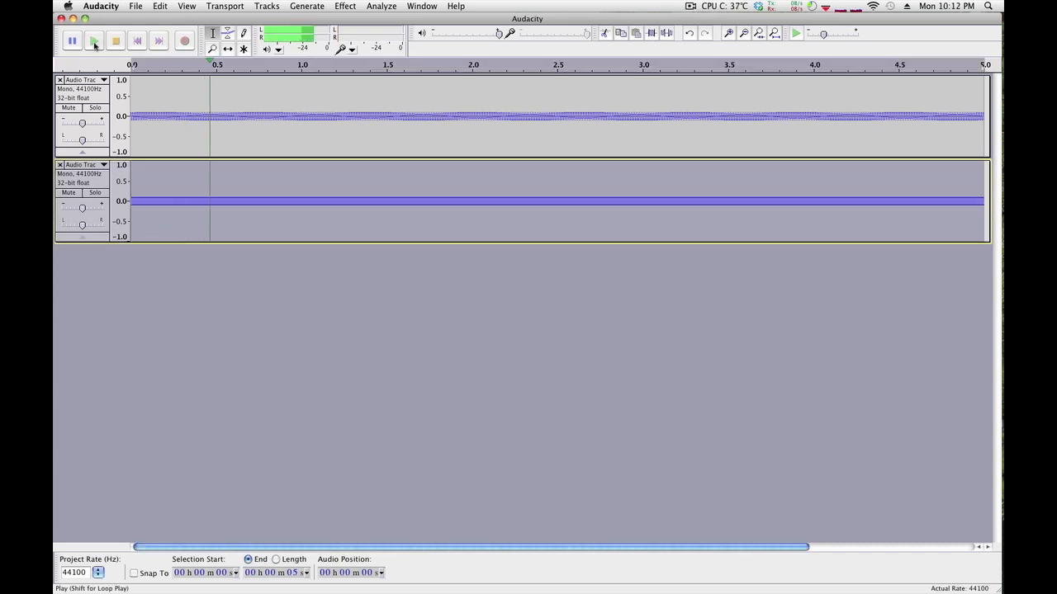
- Play back the 100 Hz and 1000 Hz tones together, then stop
left_click(93, 40)
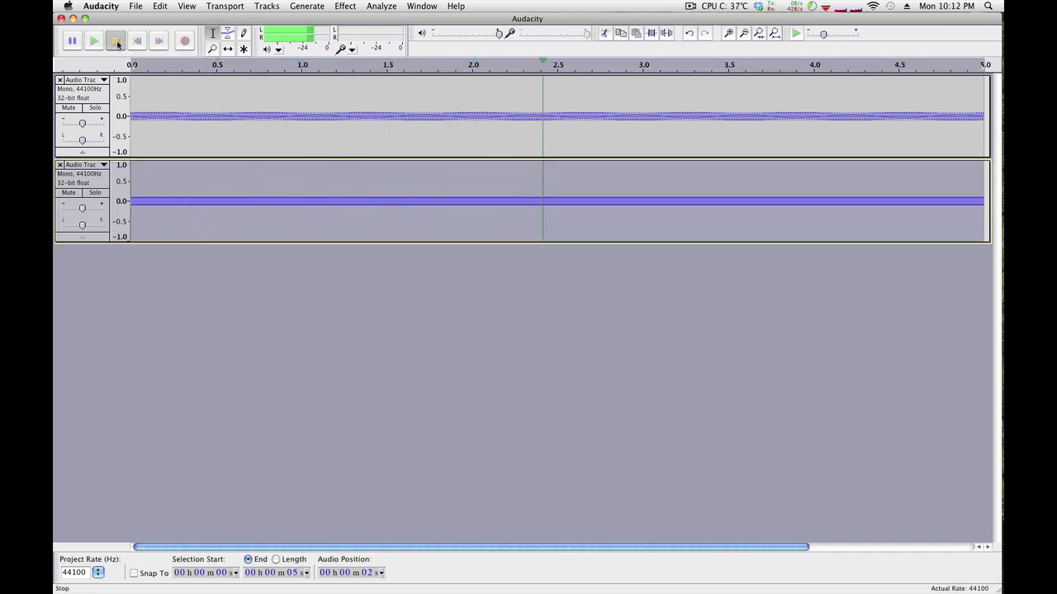
left_click(93, 40)
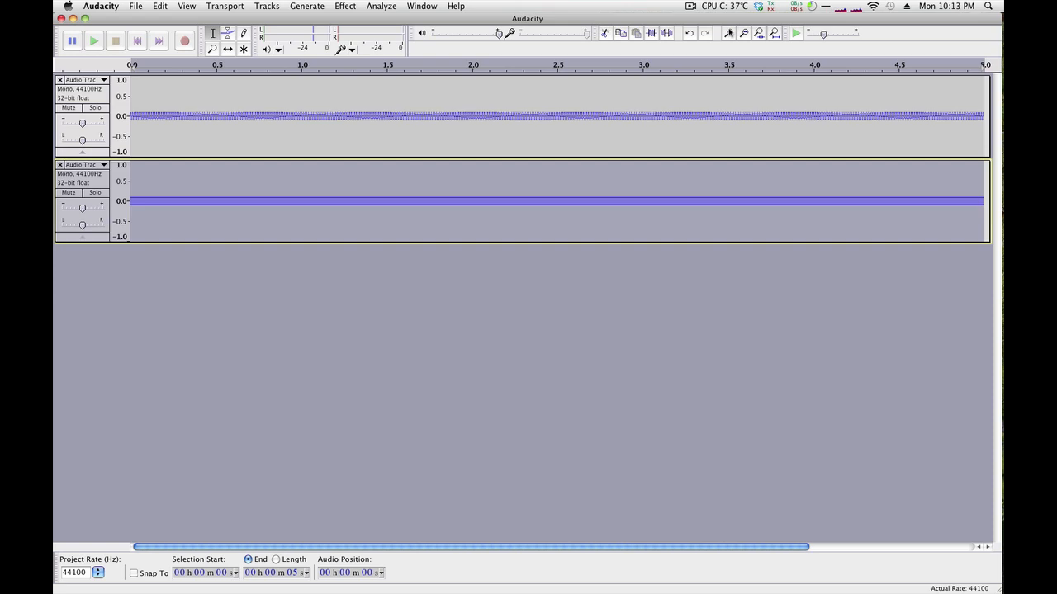
mouse_move(363, 199)
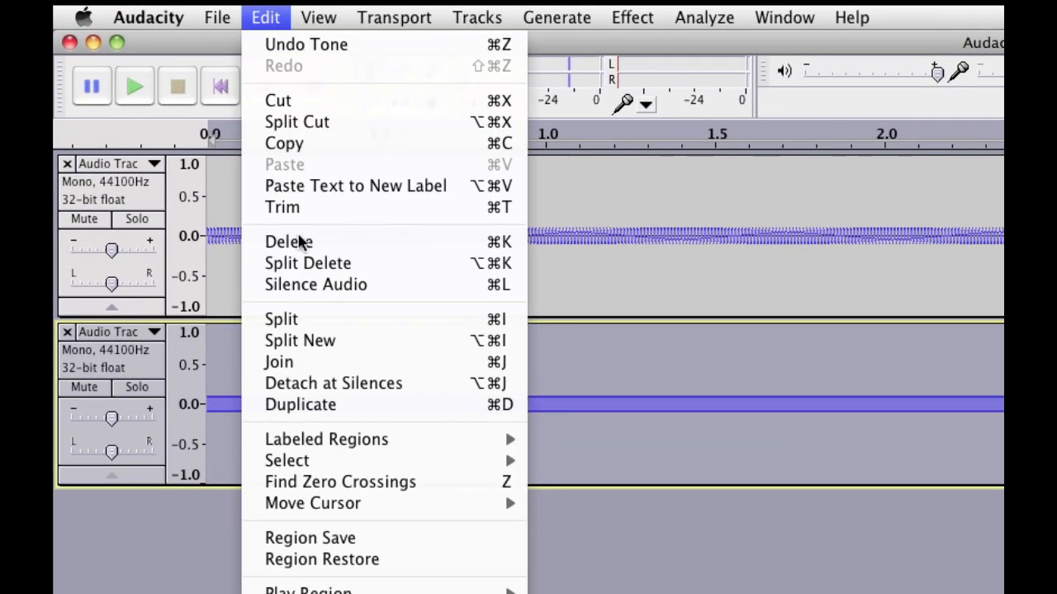
mouse_move(288, 460)
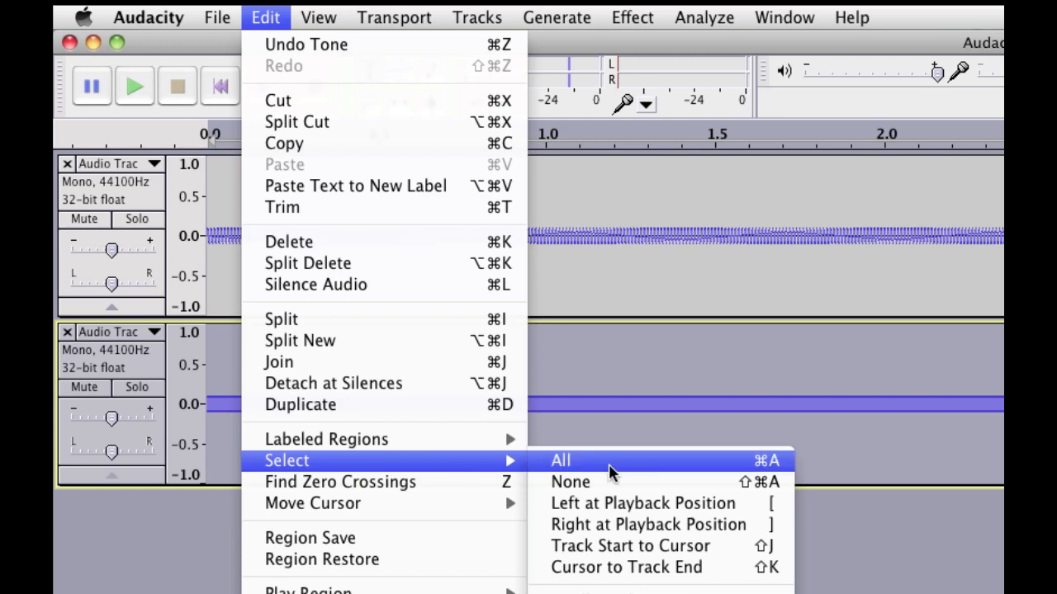
mouse_move(784, 469)
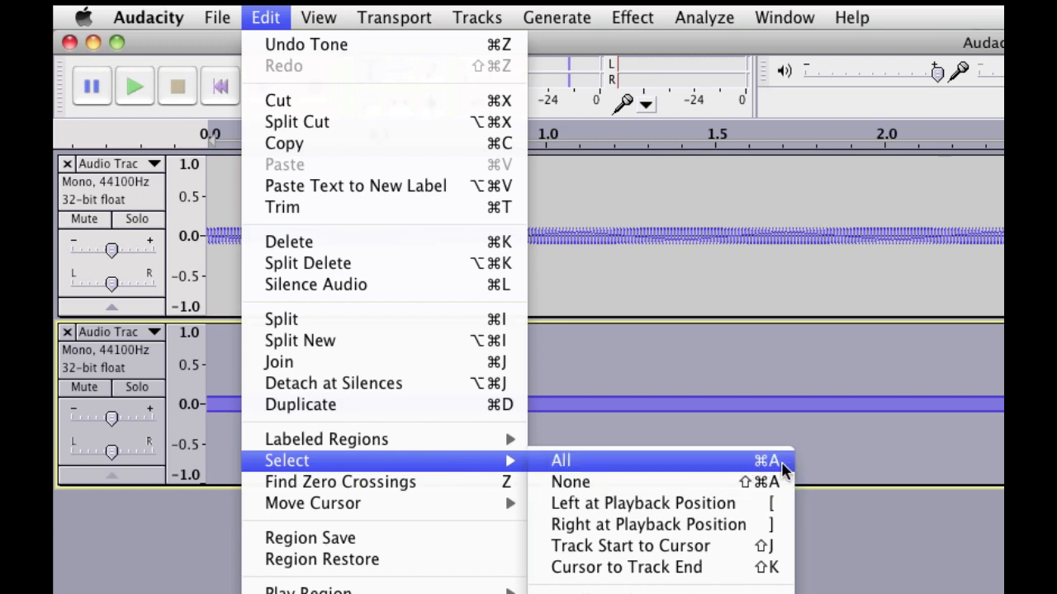
mouse_move(684, 464)
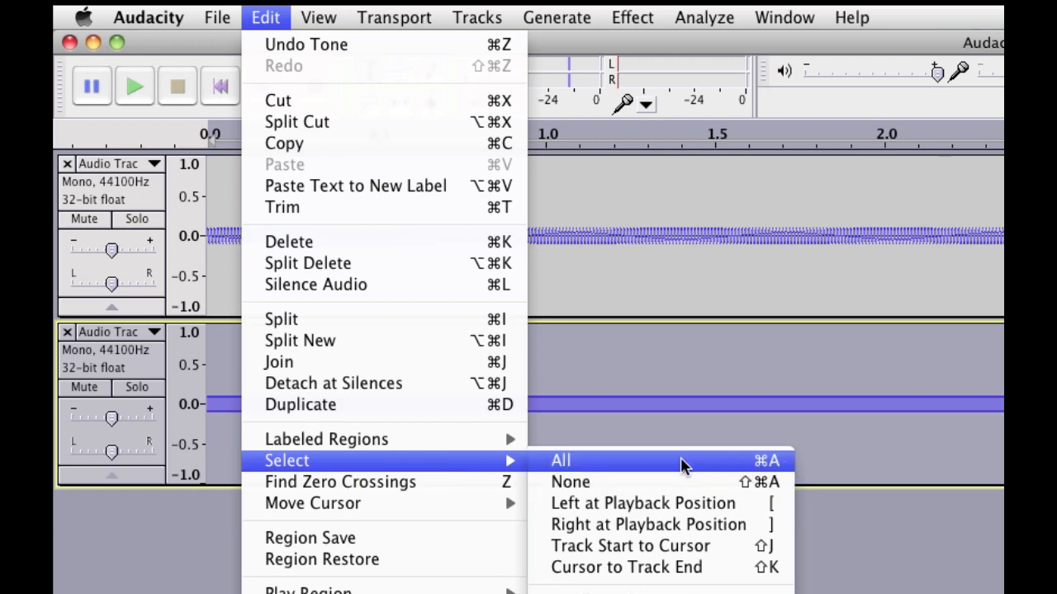
- Select all audio in both tone tracks and bring up the track commands
left_click(559, 461)
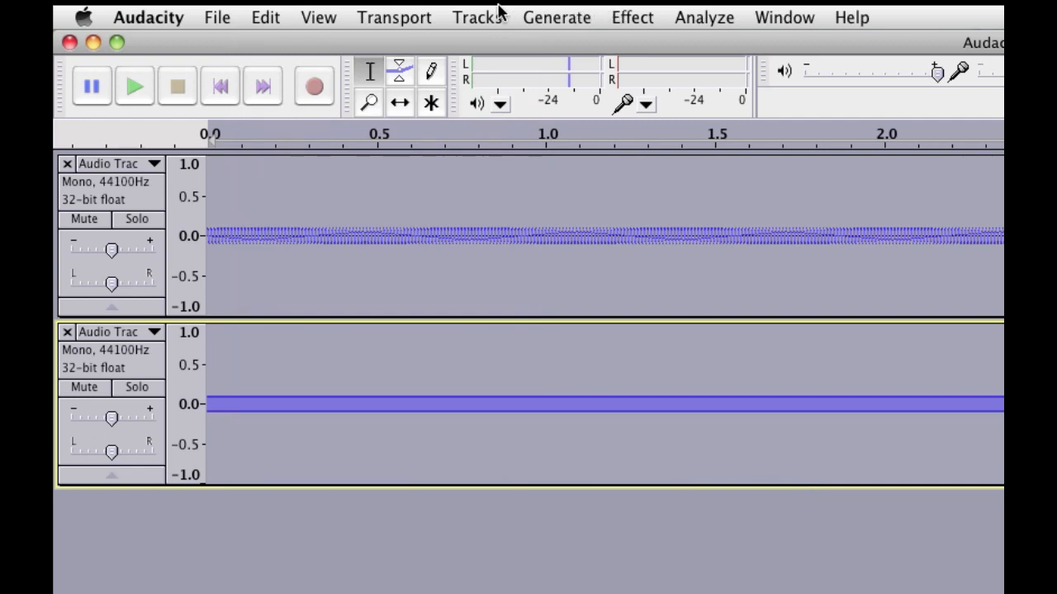
left_click(477, 17)
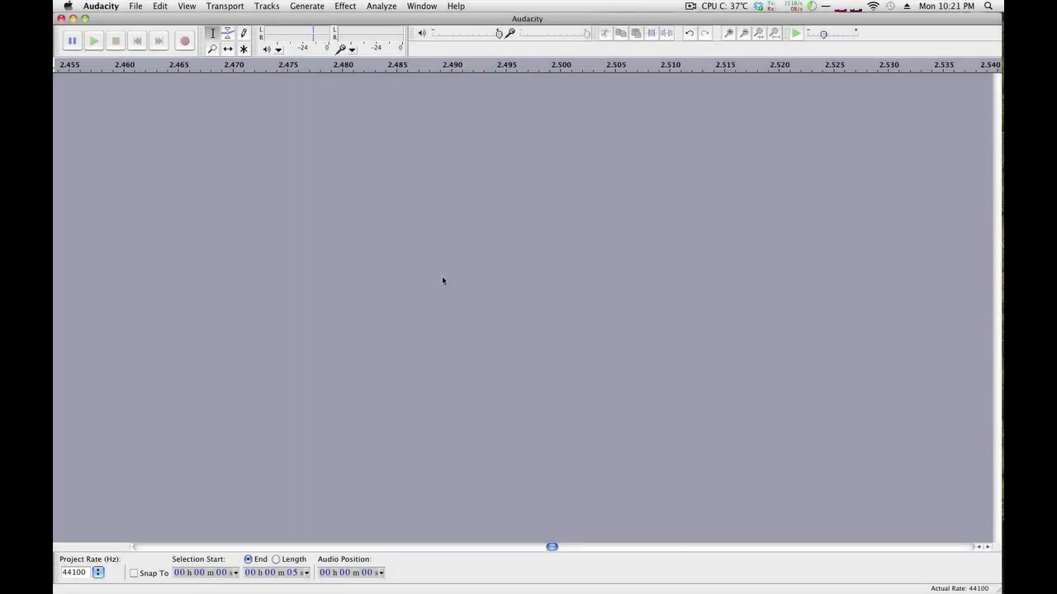
- Add empty audio tracks and prepare a 100 Hz sine at amplitude 0.1 in the Tone generator
left_click(92, 39)
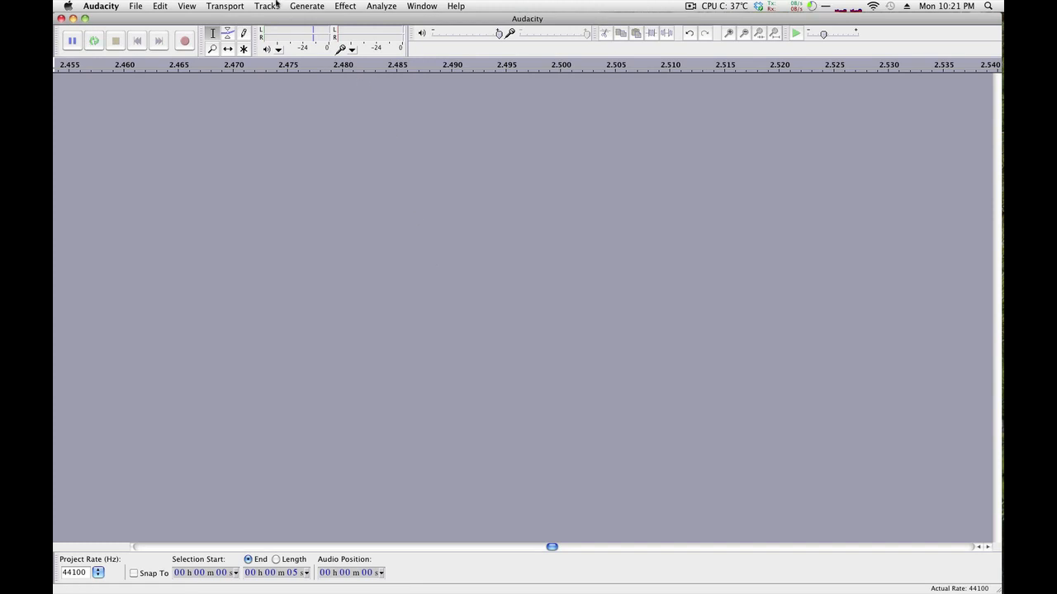
key("cmd+shift+n")
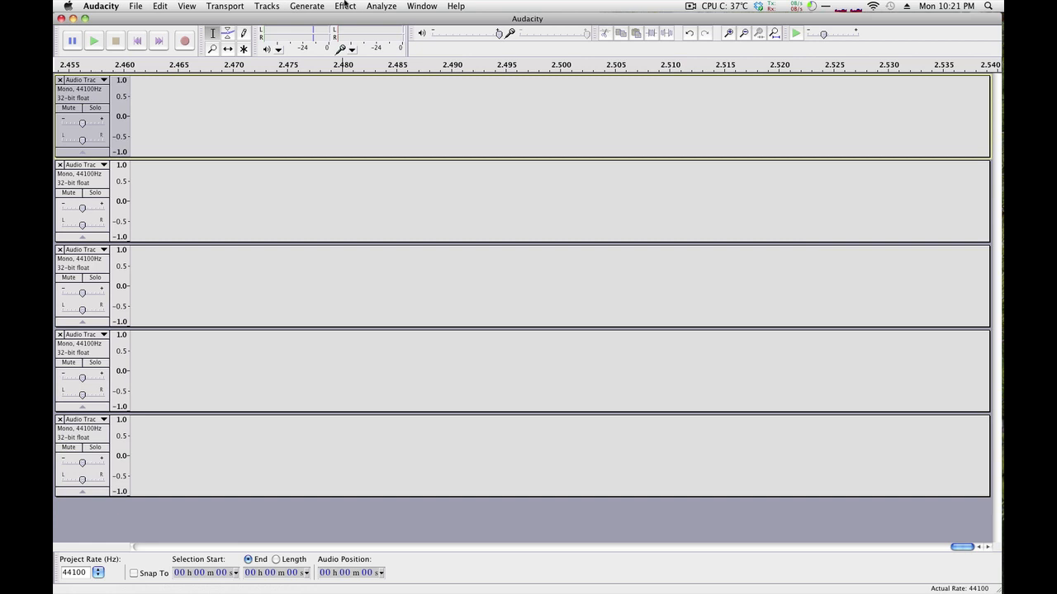
left_click(307, 6)
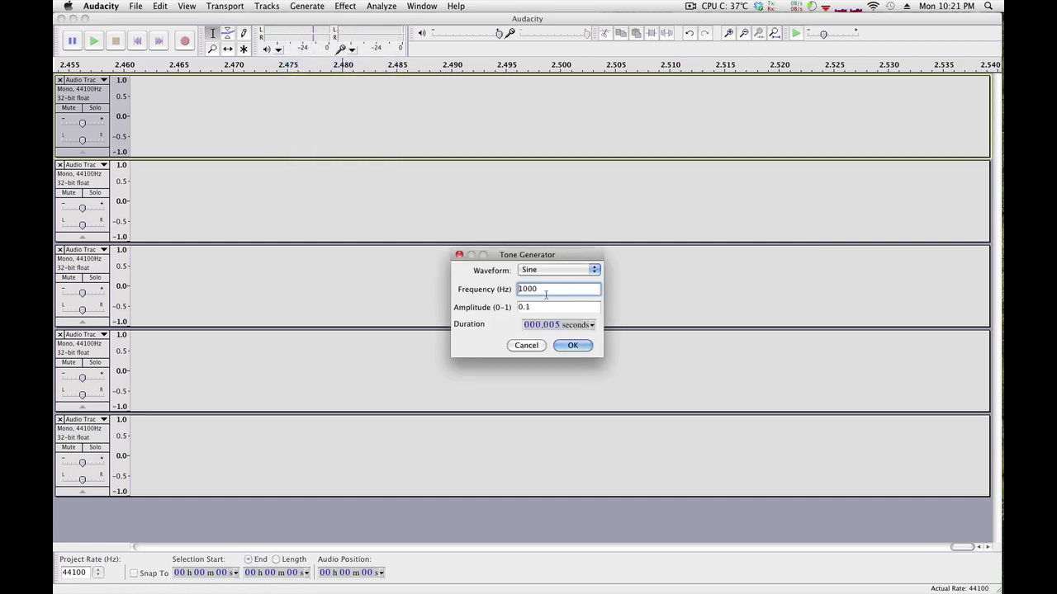
key("Backspace")
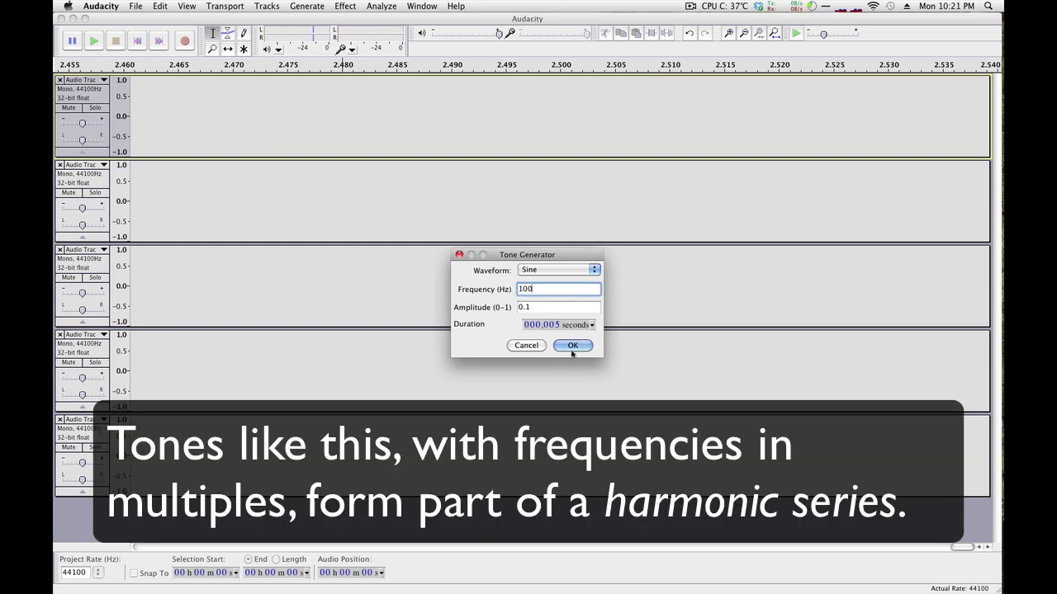
- Generate the 100 Hz, 200 Hz and next harmonic sine tones into the first three tracks
left_click(573, 345)
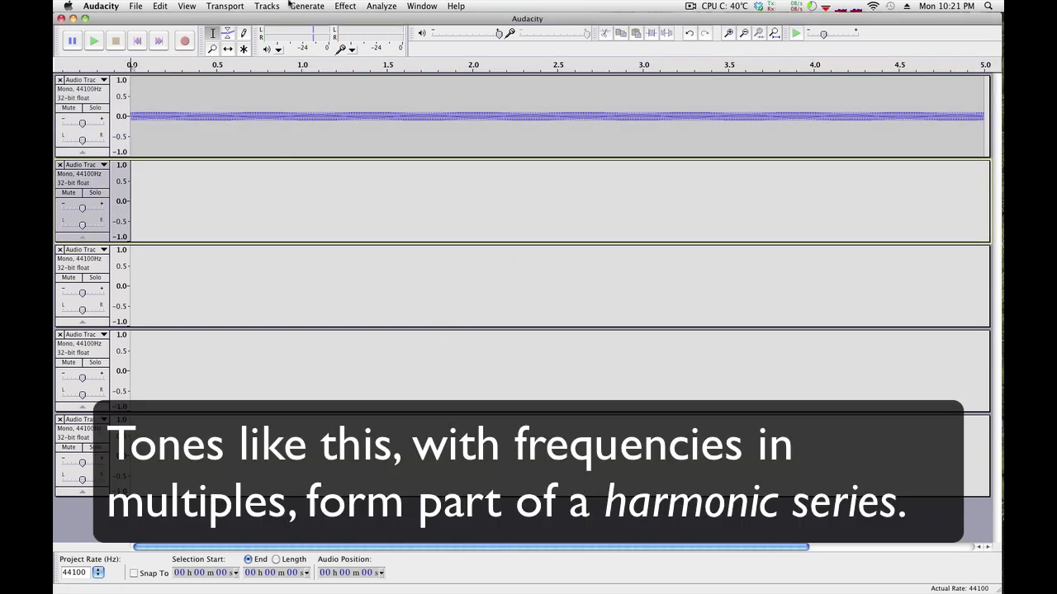
left_click(307, 7)
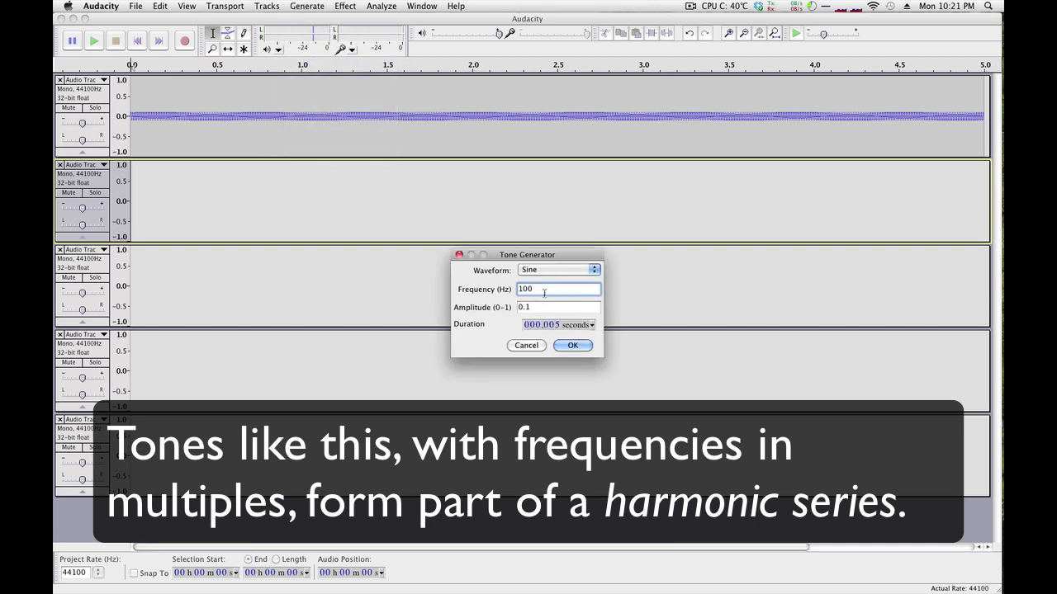
left_click(571, 346)
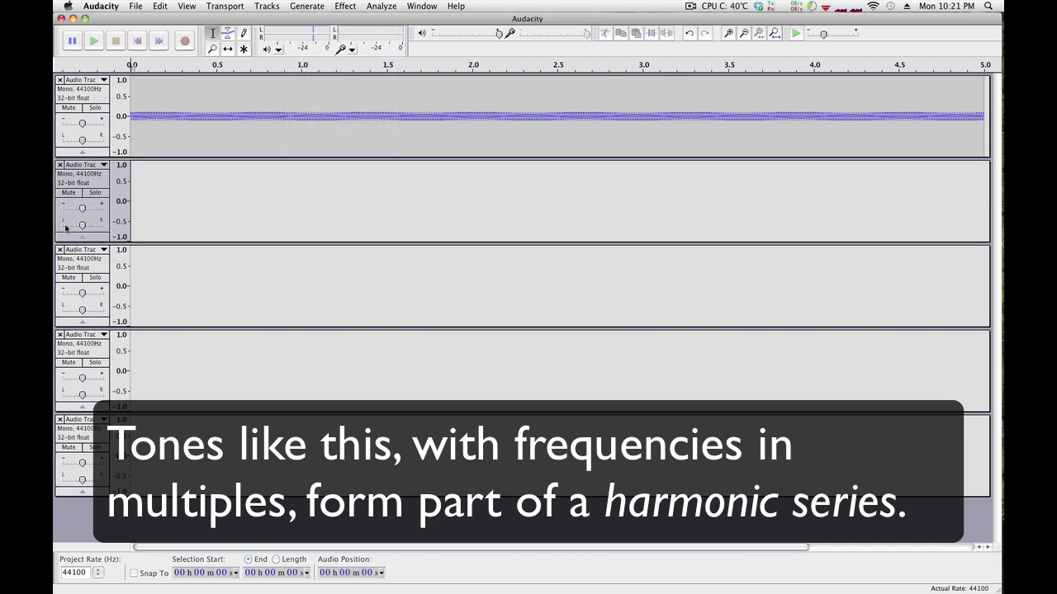
left_click(307, 6)
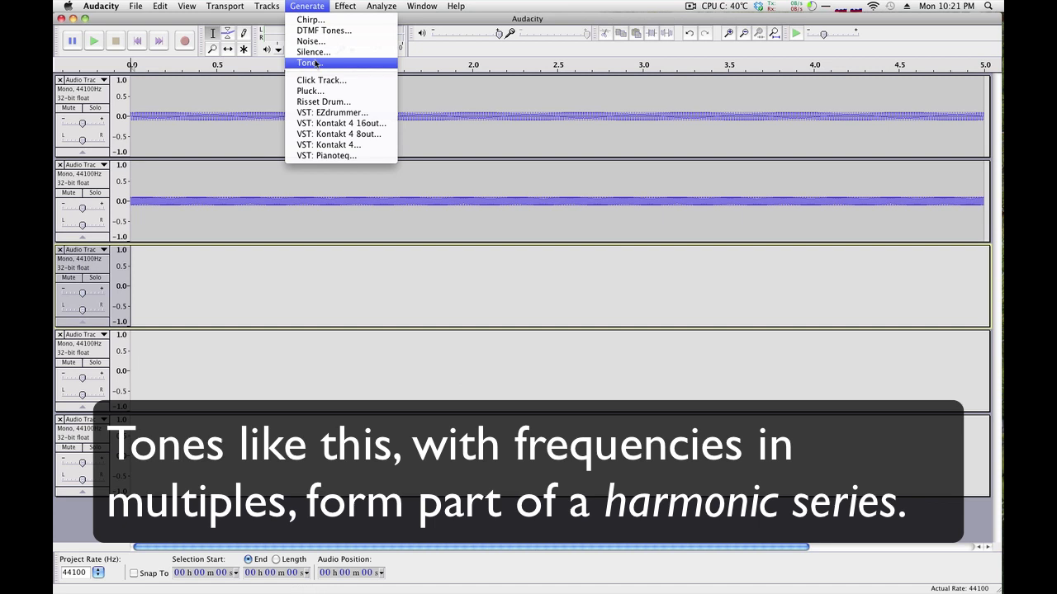
left_click(307, 63)
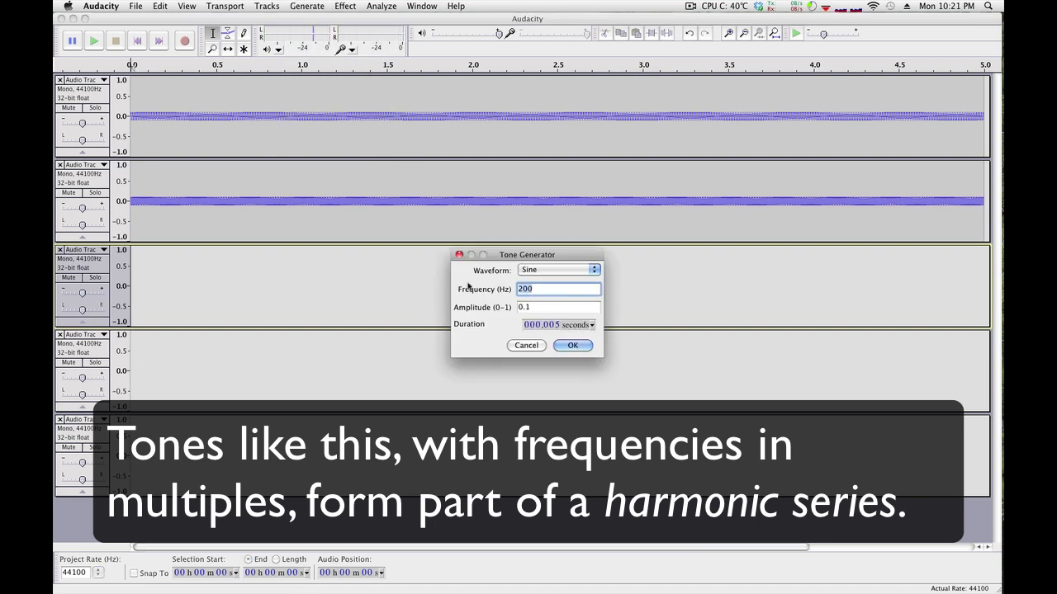
left_click(573, 345)
type("300")
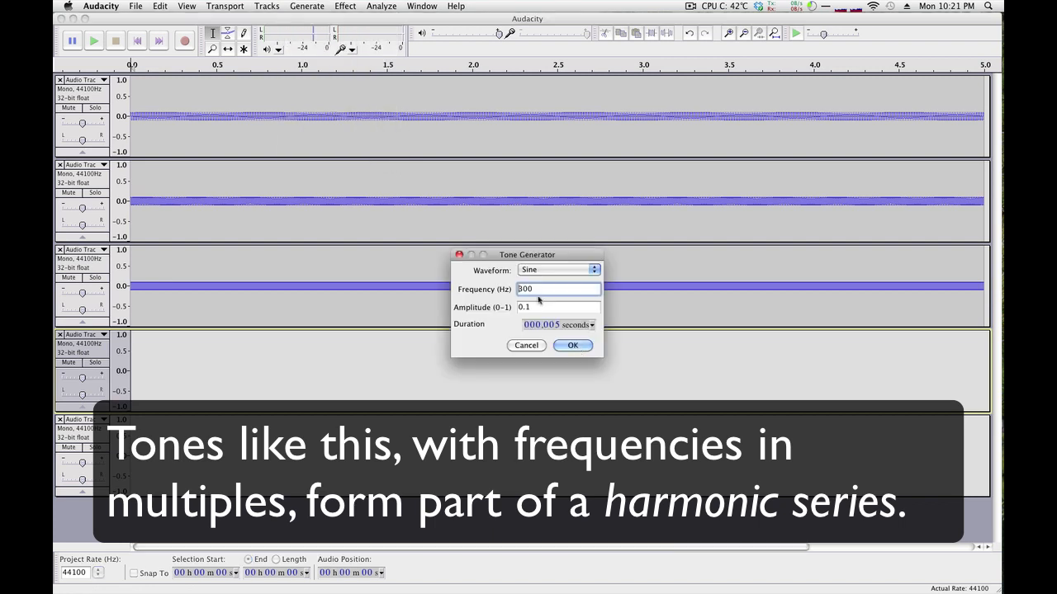
- Generate the 400 Hz and 800 Hz sine tones into the fourth and fifth tracks
type("400")
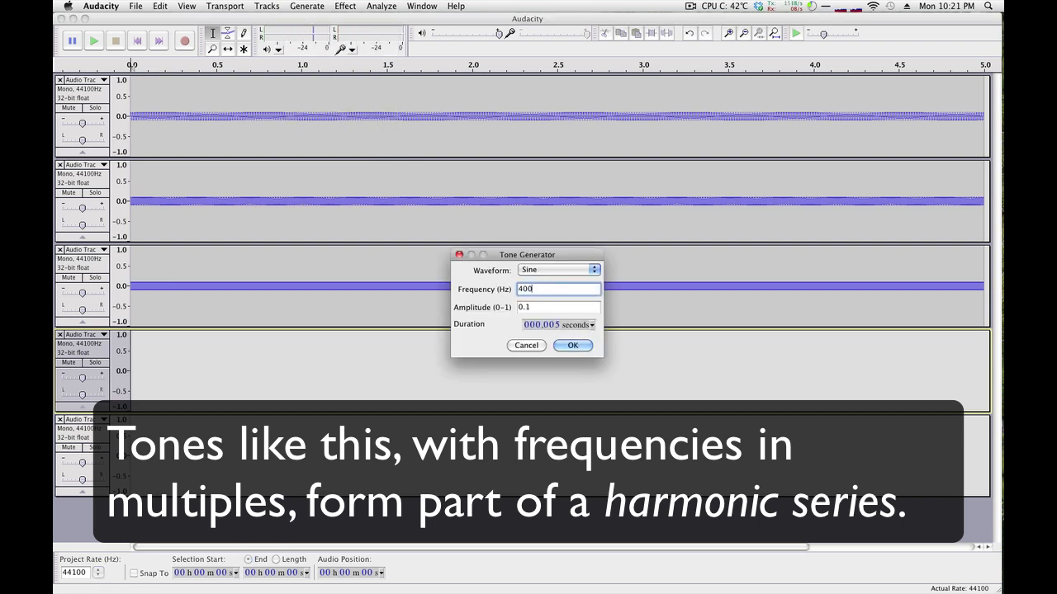
left_click(571, 345)
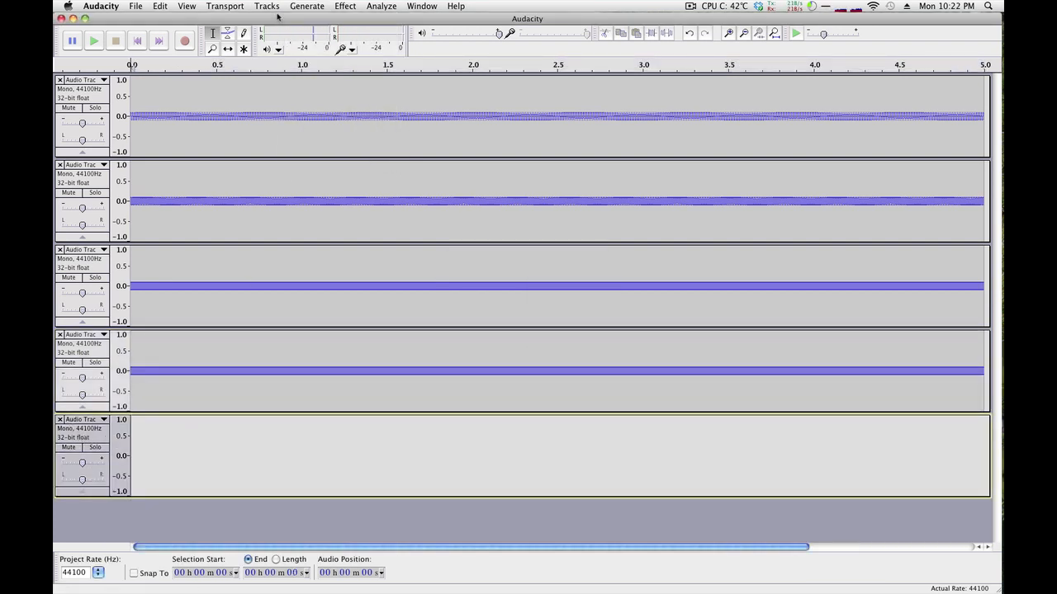
left_click(307, 7)
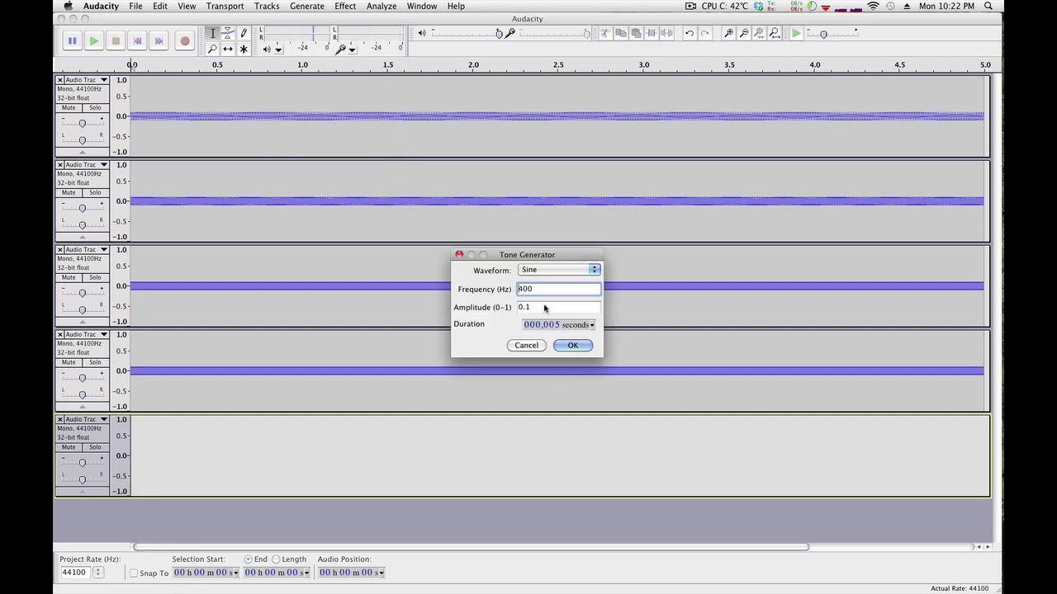
left_click(572, 345)
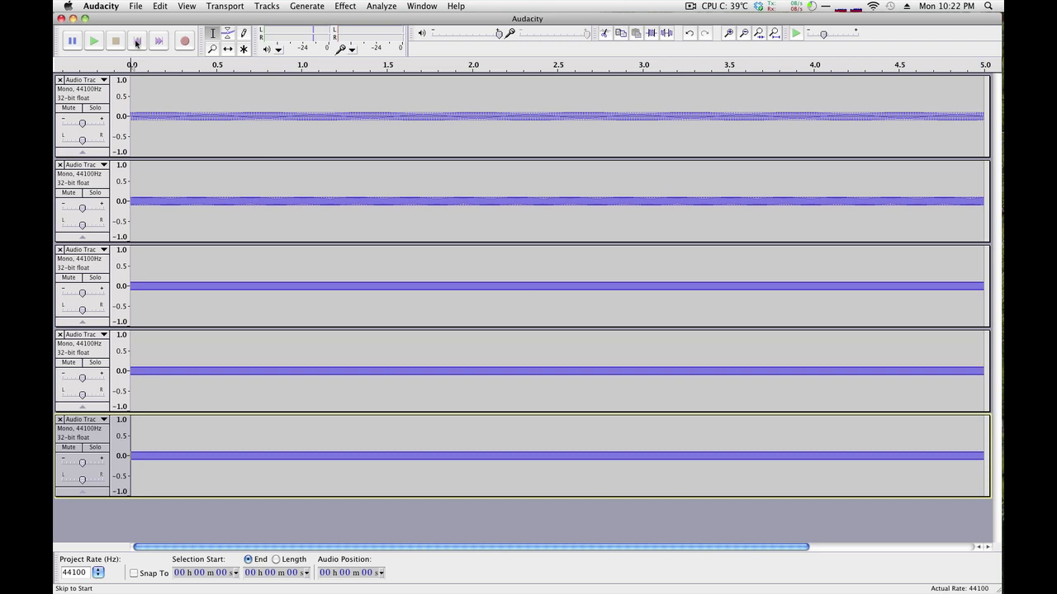
- Bring up the track operations for the five harmonic tone tracks
left_click(95, 39)
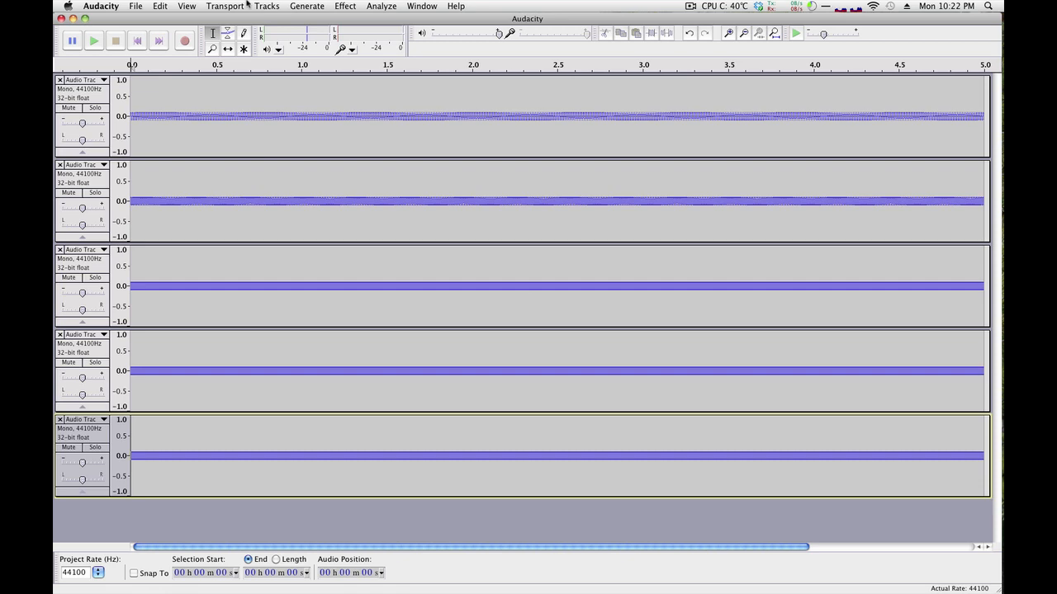
left_click(266, 6)
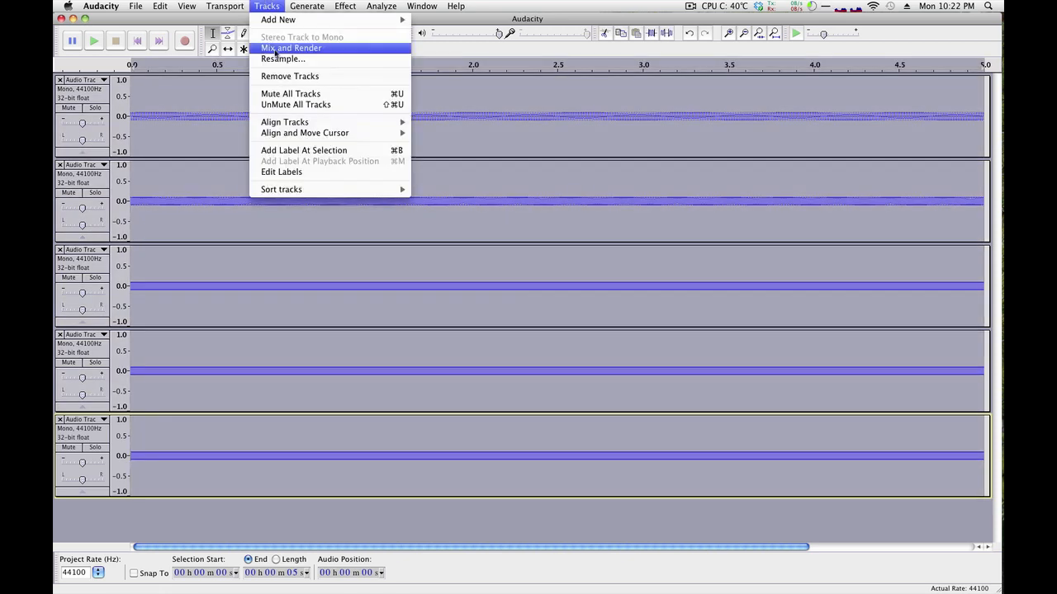
- Mix and Render the five harmonic tones into one regularly repeating waveform
left_click(290, 48)
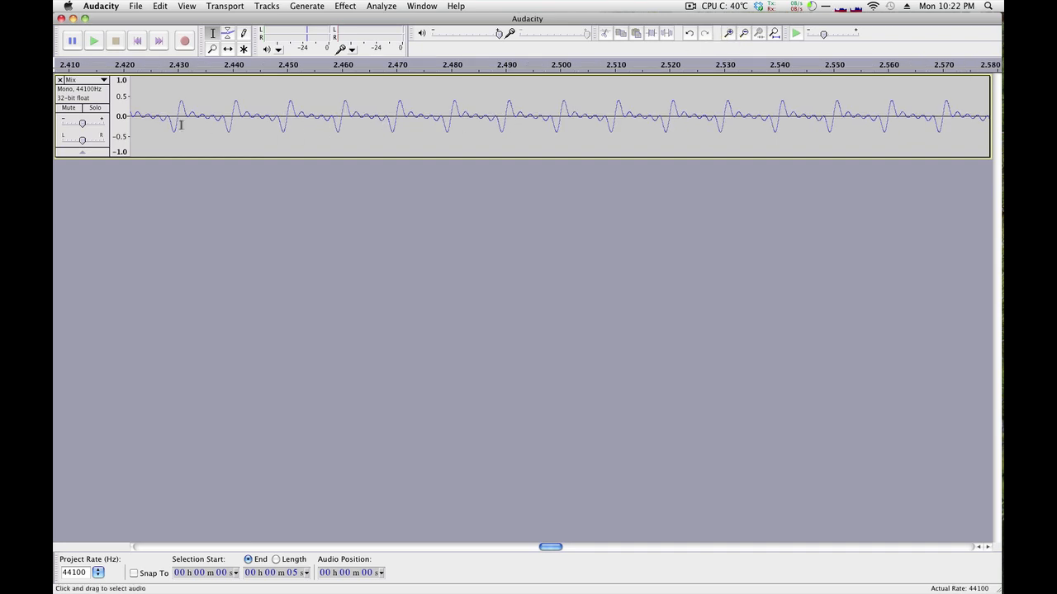
mouse_move(546, 124)
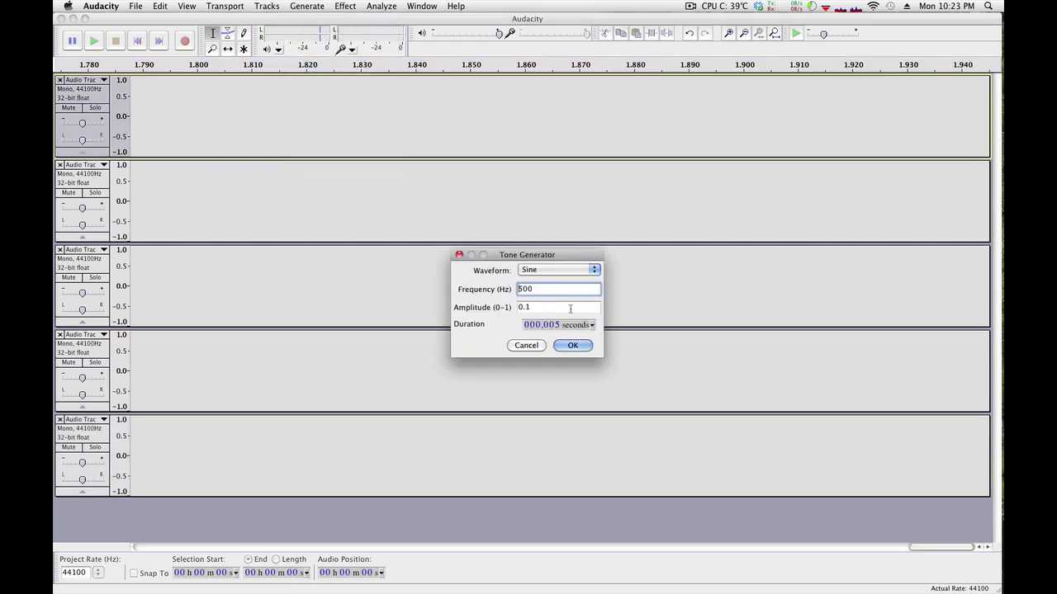
- Generate sine tones at unrelated frequencies (170 Hz, 511 Hz and others) into the five fresh tracks
type("170")
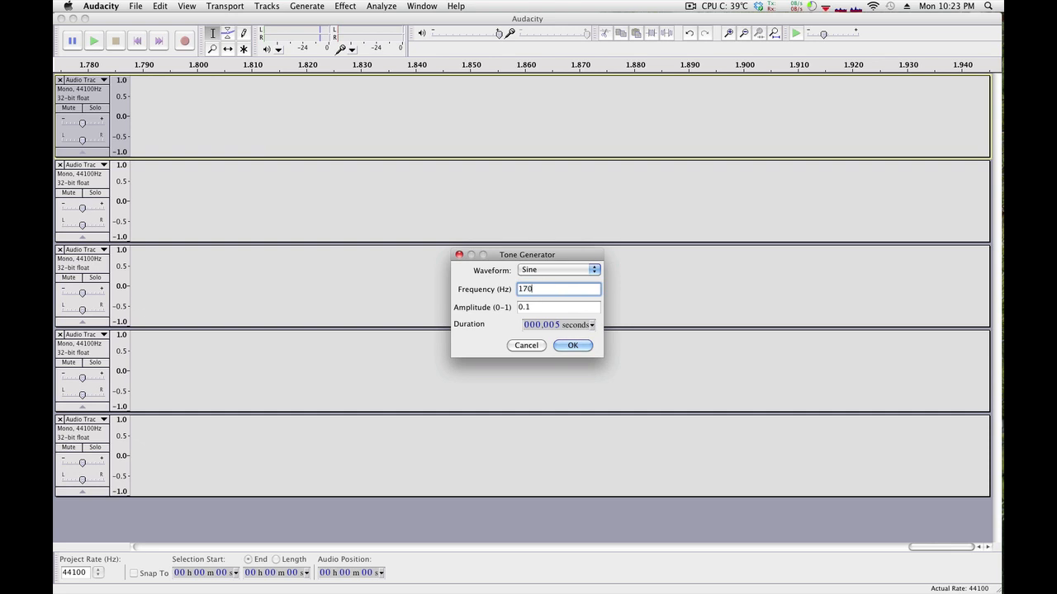
left_click(571, 346)
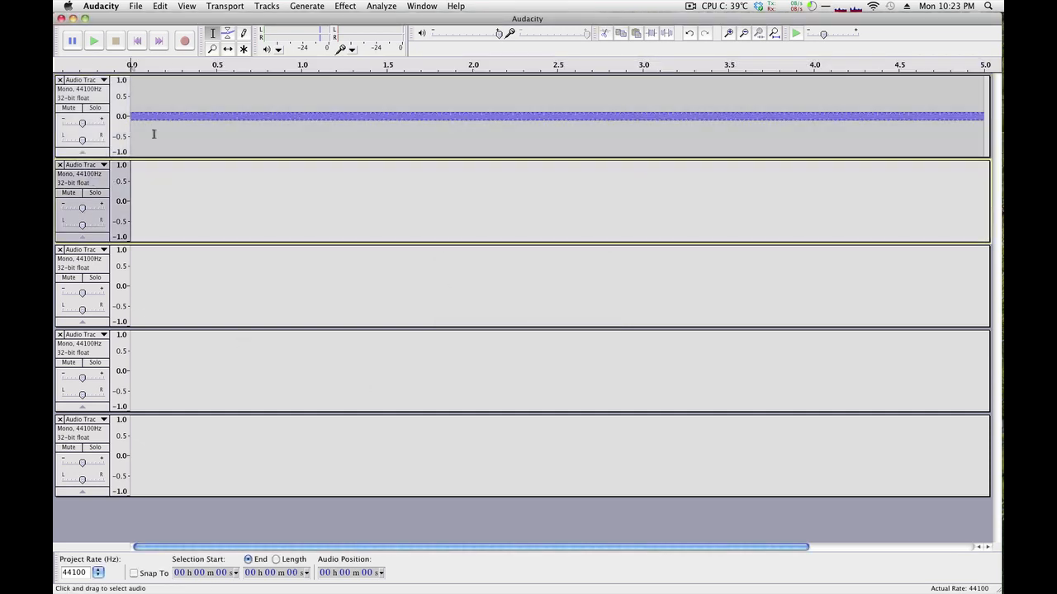
type("11")
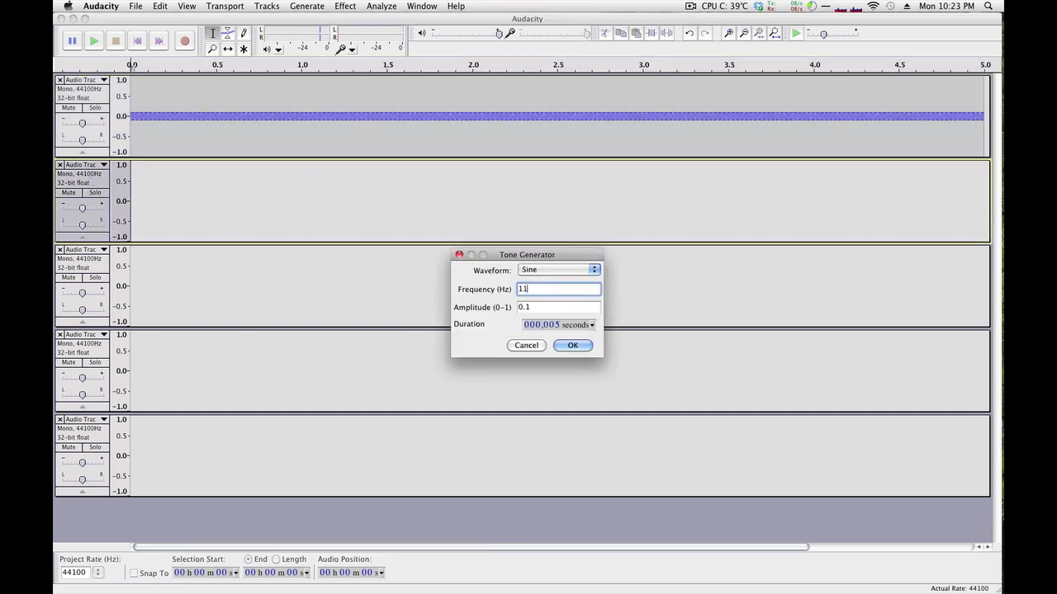
left_click(345, 6)
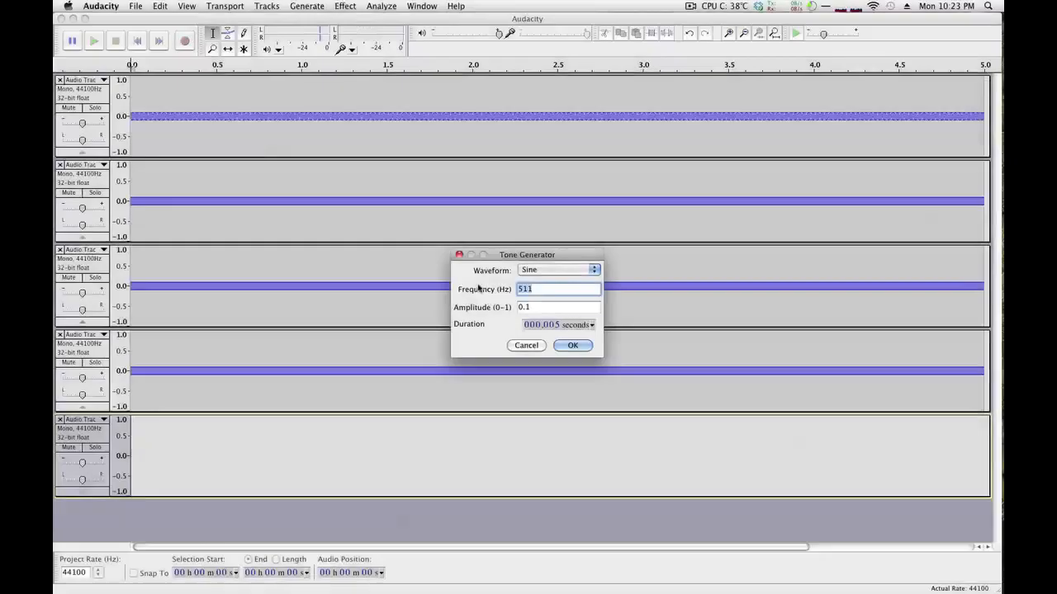
left_click(571, 346)
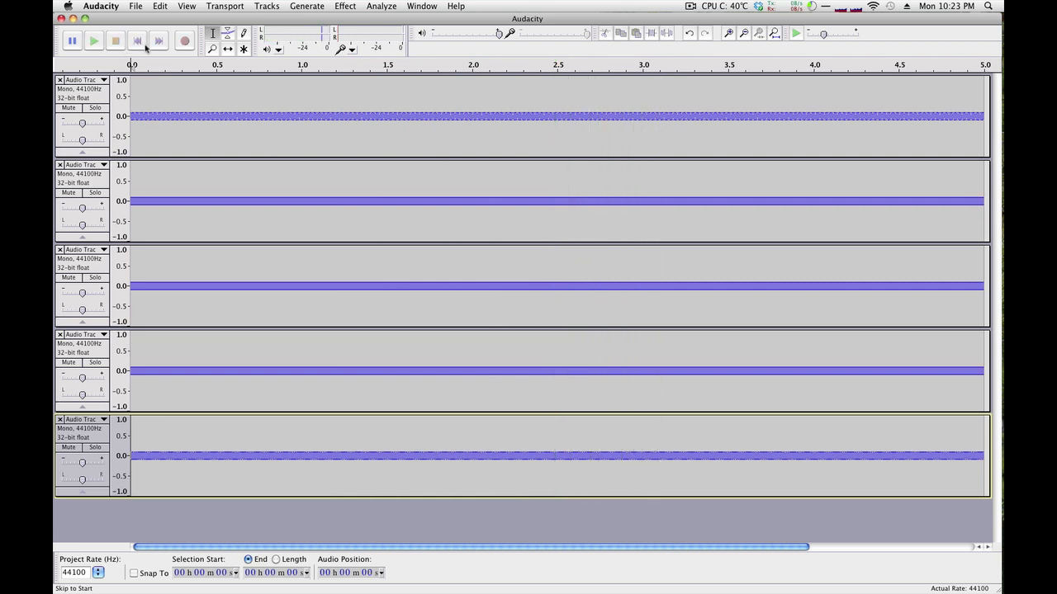
- Mix and Render the five random tones into one track, zoom in on the irregular waveform and play it
left_click(265, 7)
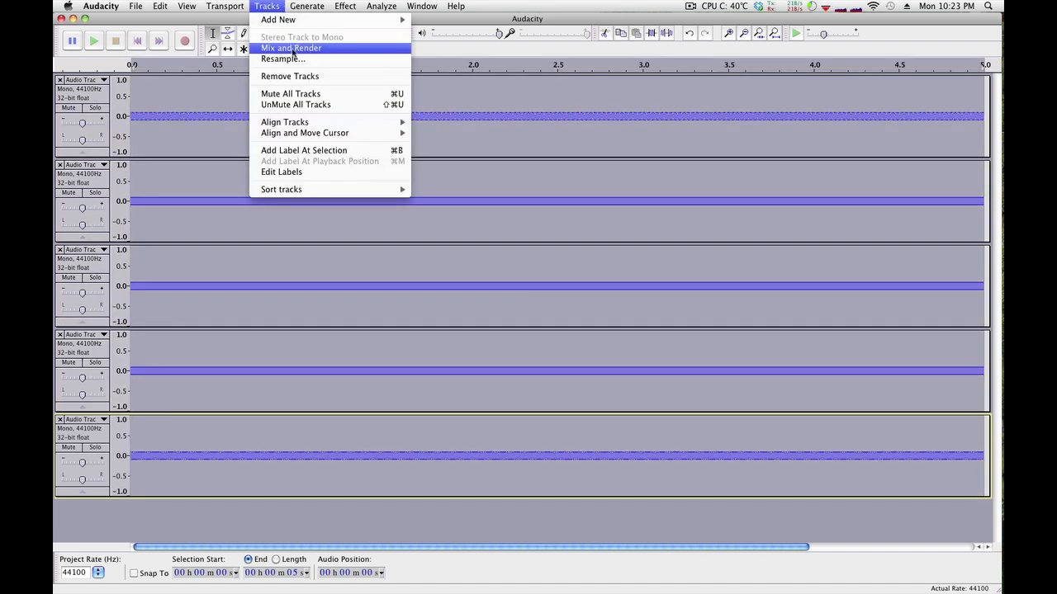
left_click(290, 46)
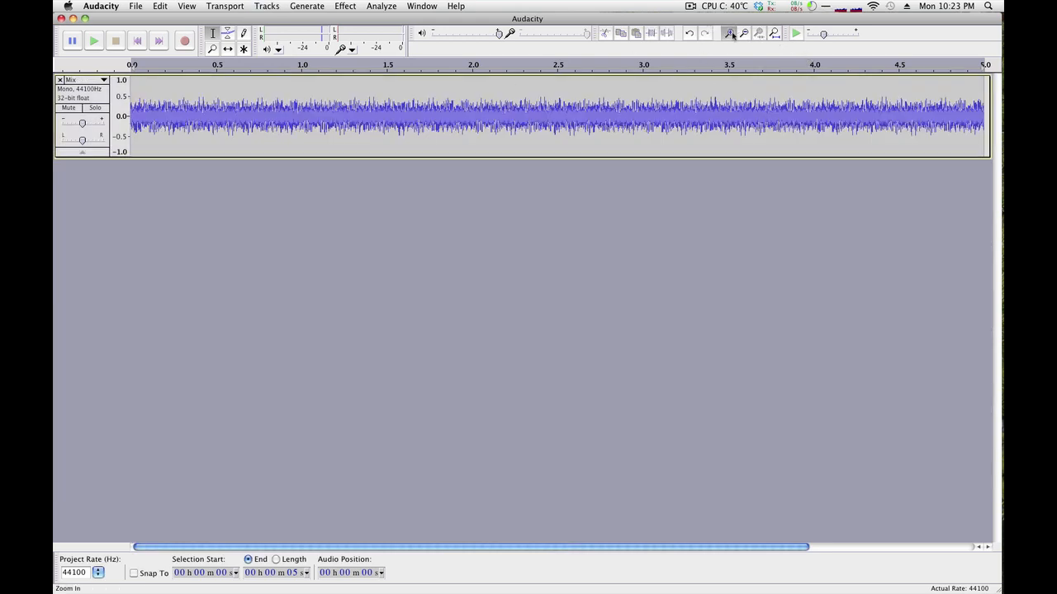
left_click(728, 33)
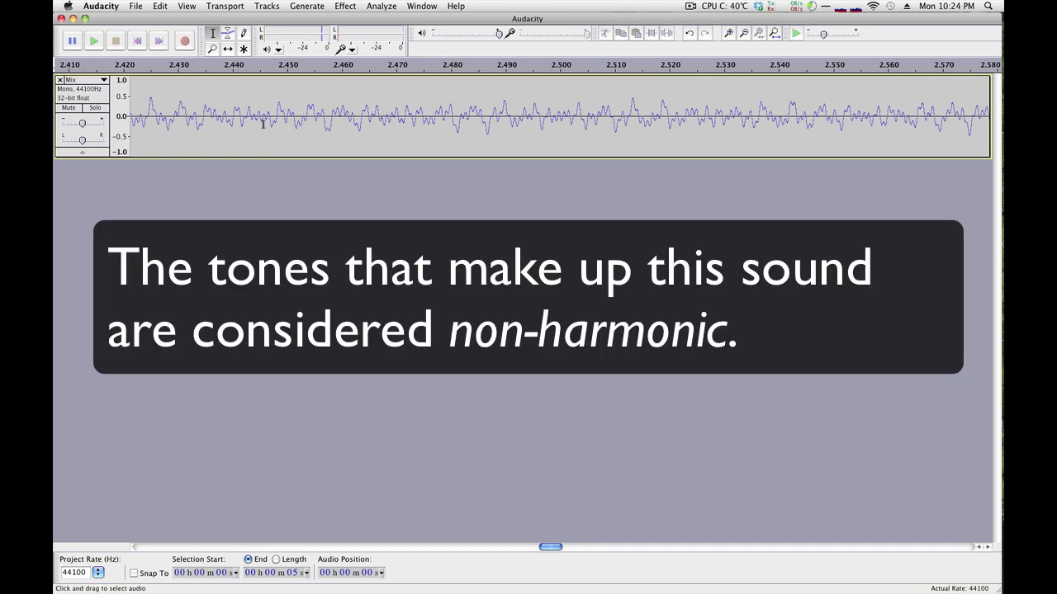
left_click(92, 40)
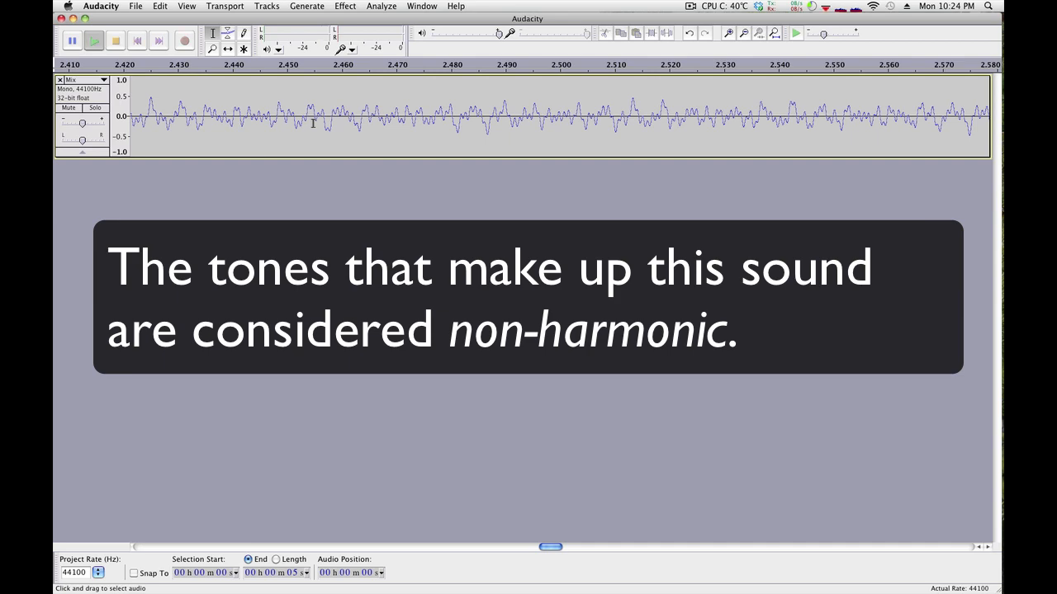